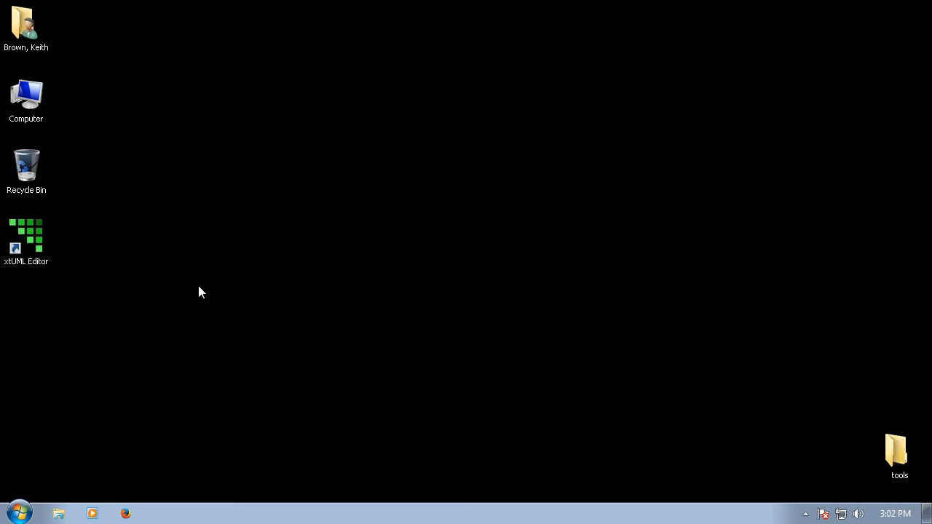
mouse_move(78, 290)
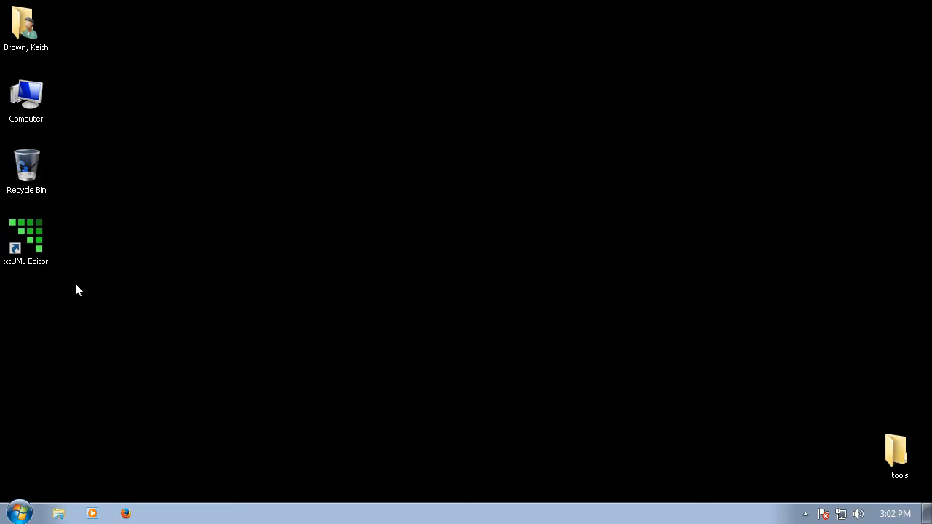
Step: Launch xtUML Editor with the workspace set to c:\development\GPS_products
left_click(26, 240)
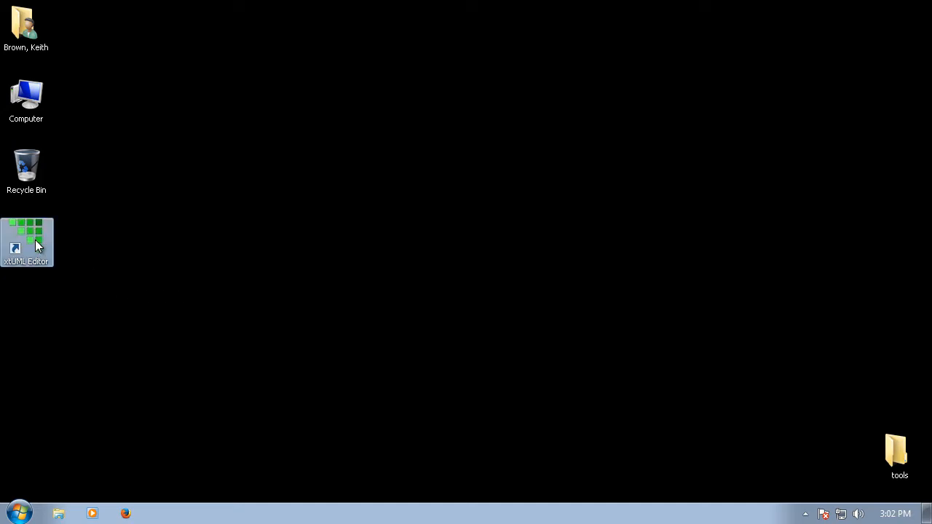
double_click(27, 241)
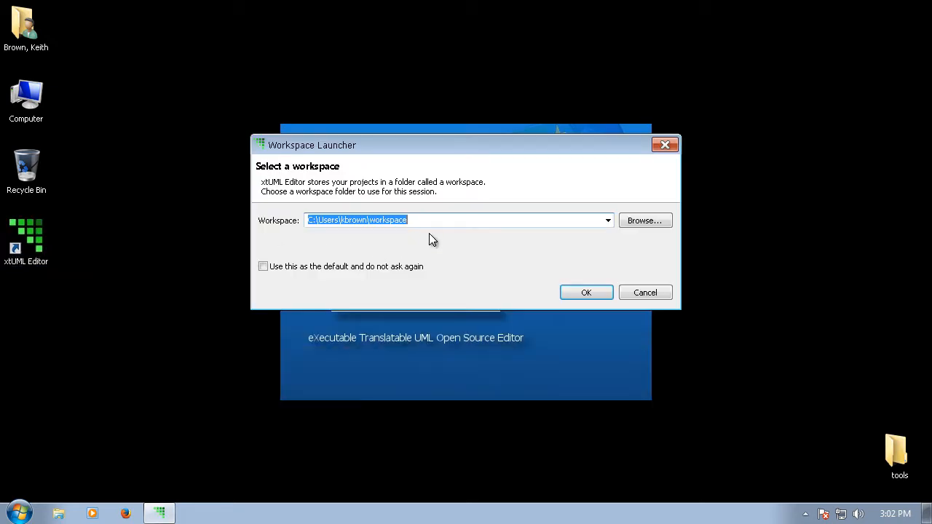
type("c:\\")
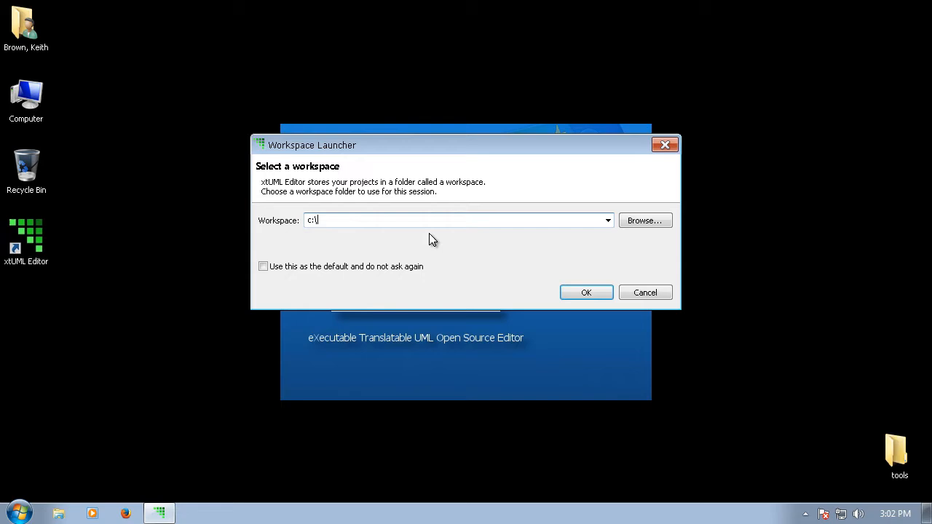
type("d")
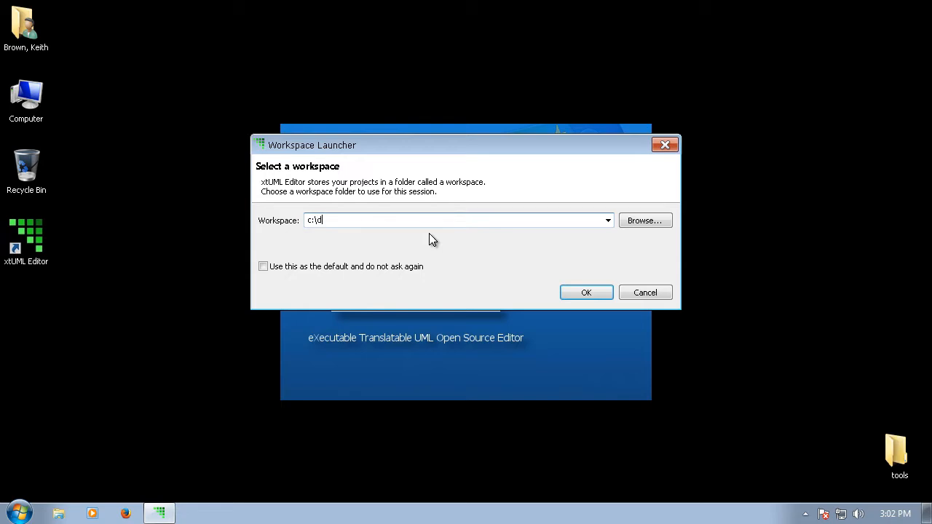
type("evelopment\\GPS_p")
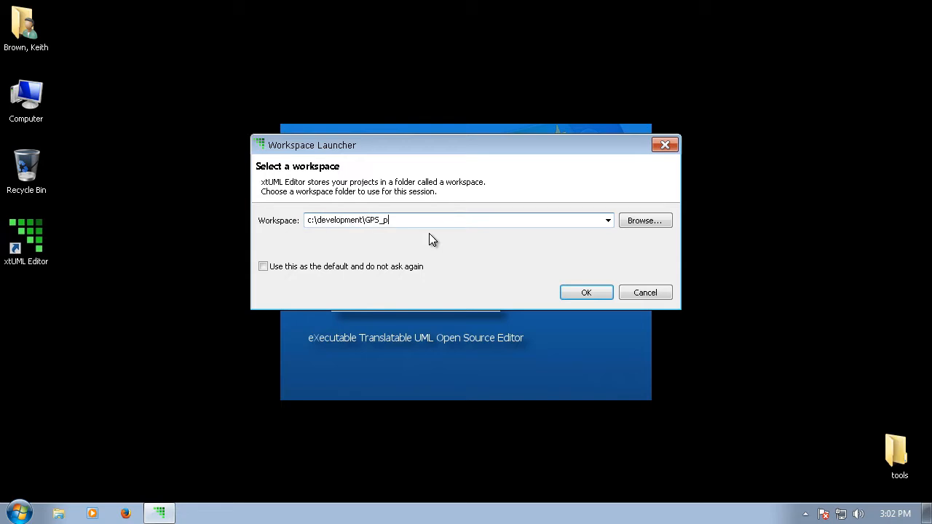
type("roduct")
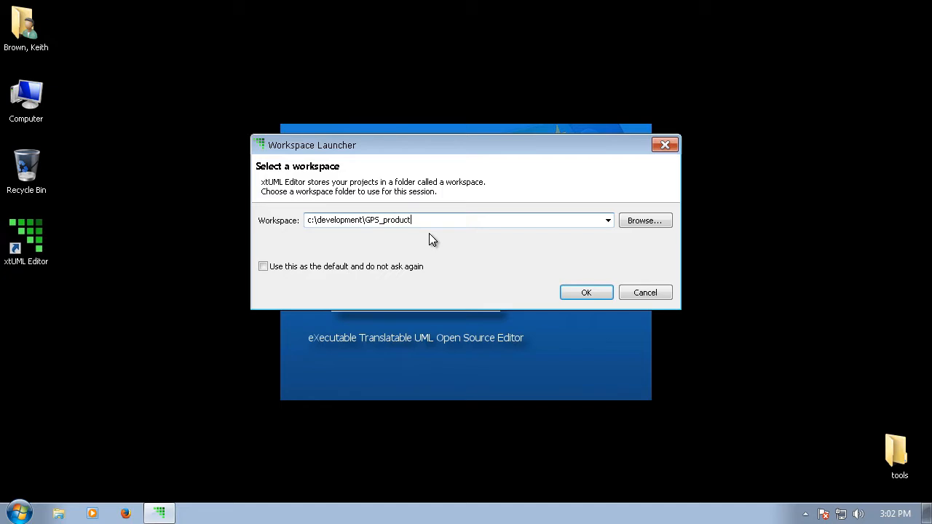
type("s")
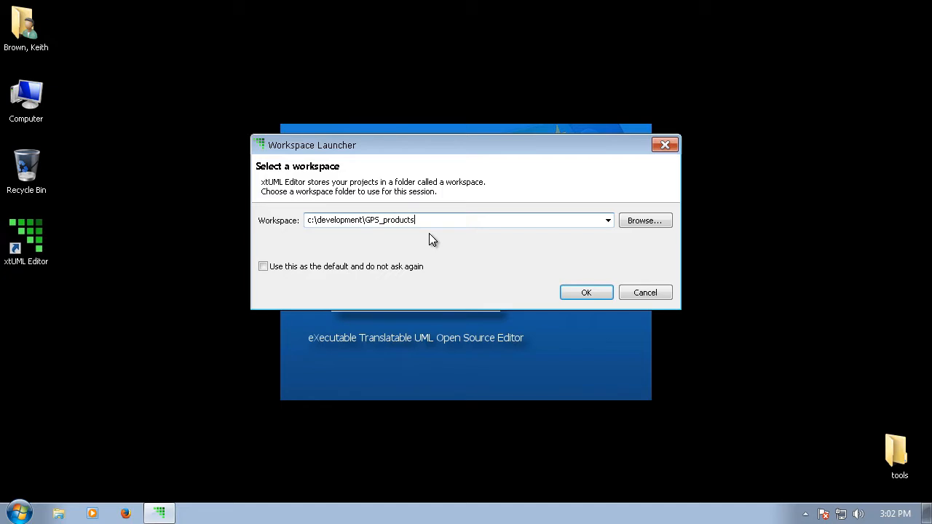
left_click(586, 292)
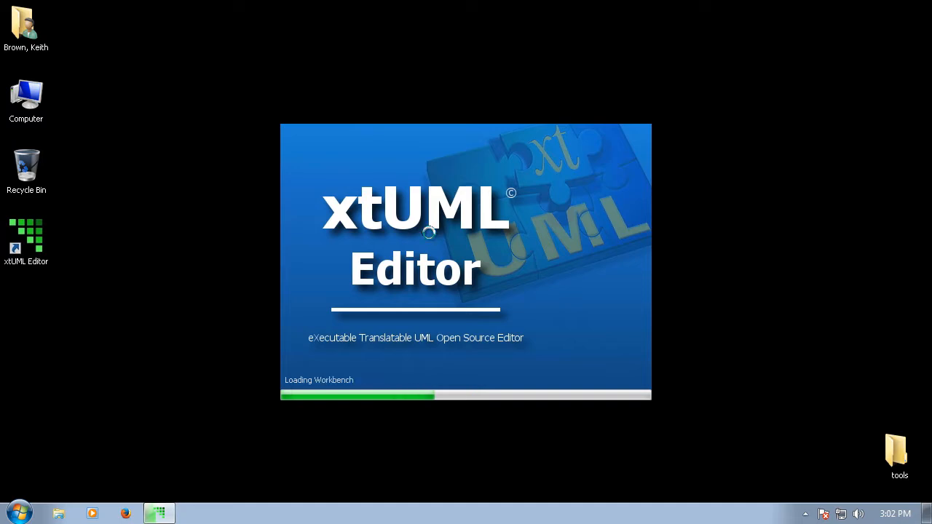
mouse_move(431, 240)
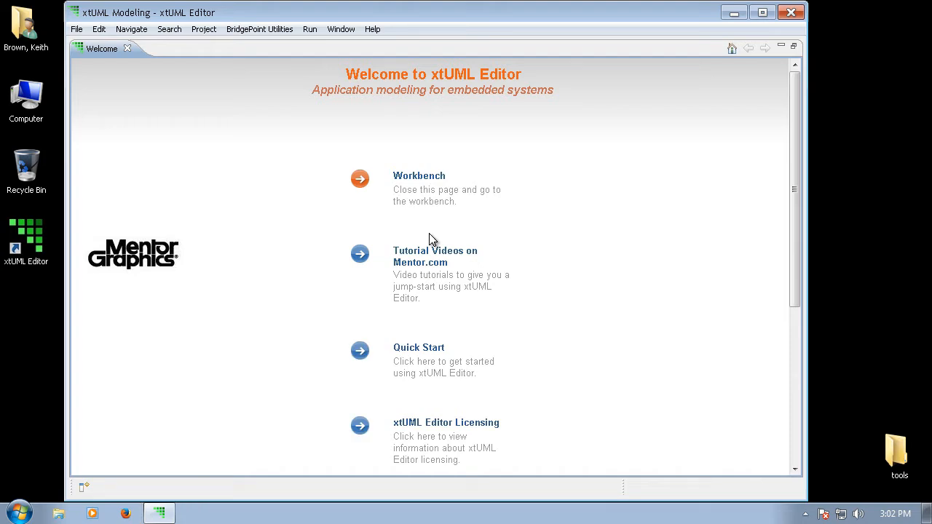
mouse_move(254, 175)
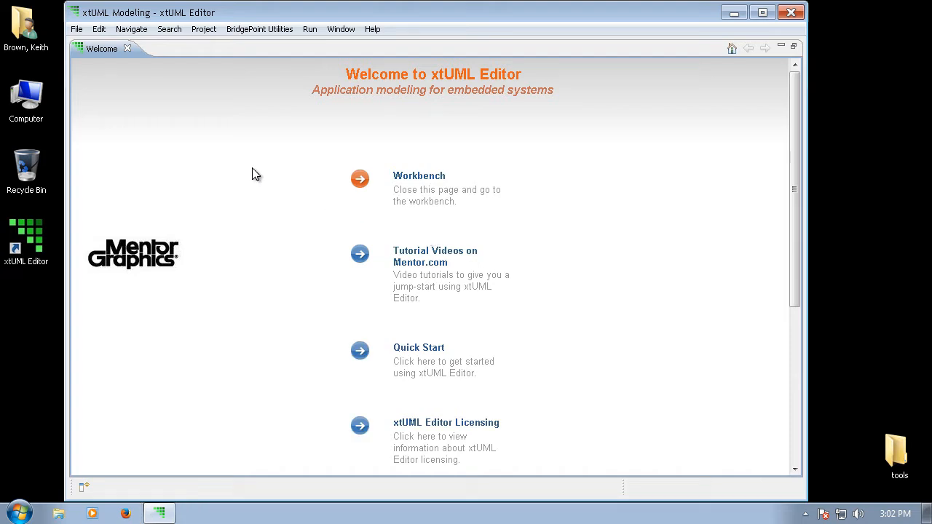
Step: Go from the Welcome page to the workbench and create the xtUML project 'Library'
left_click(359, 178)
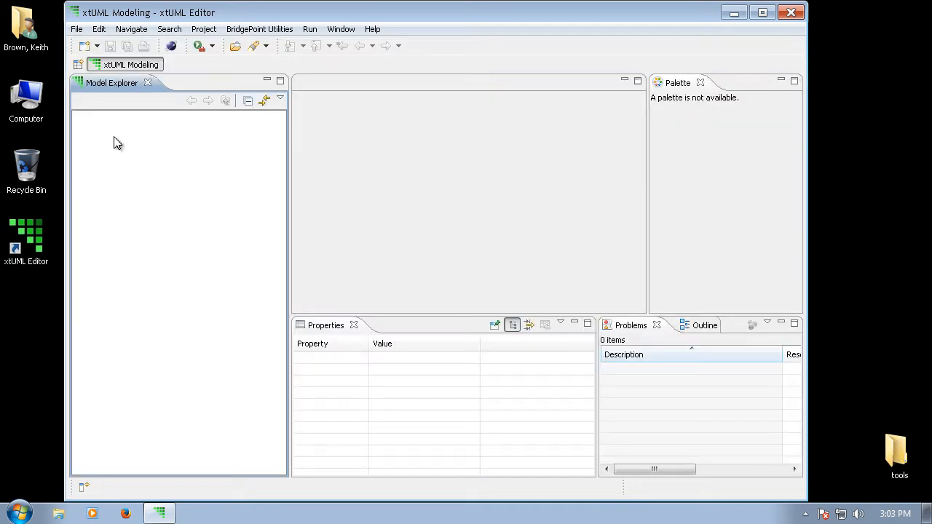
mouse_move(109, 140)
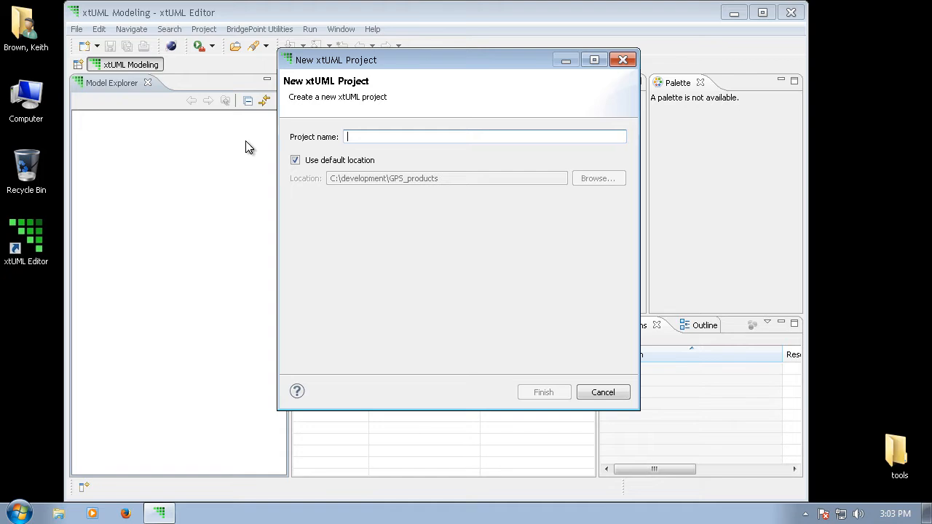
type("L")
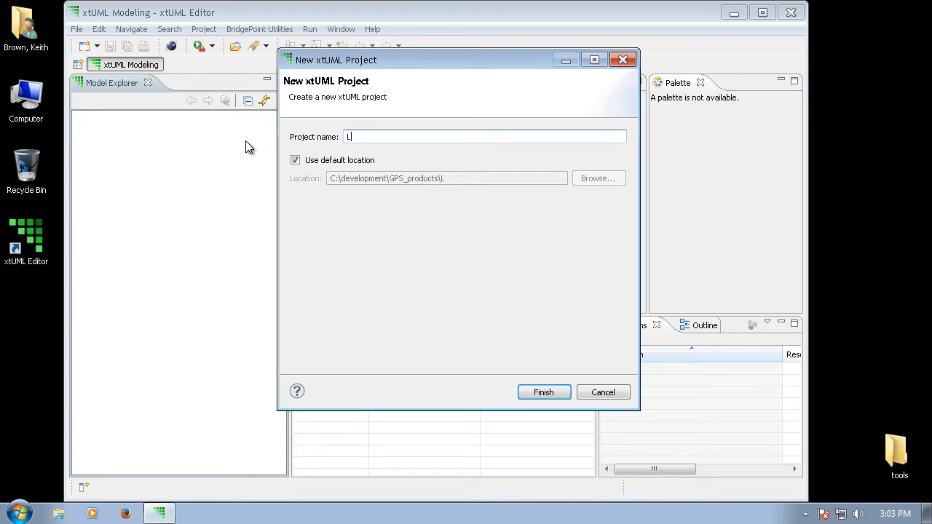
type("ibr")
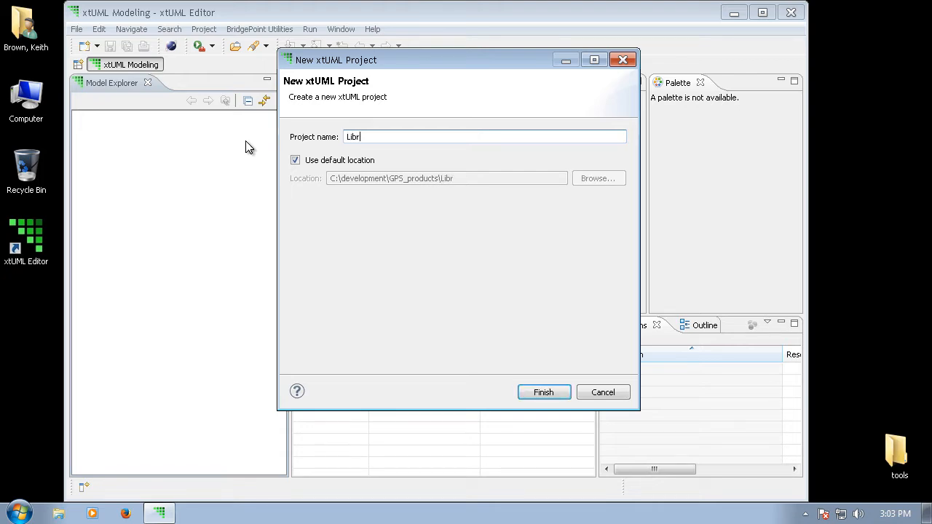
type("ary")
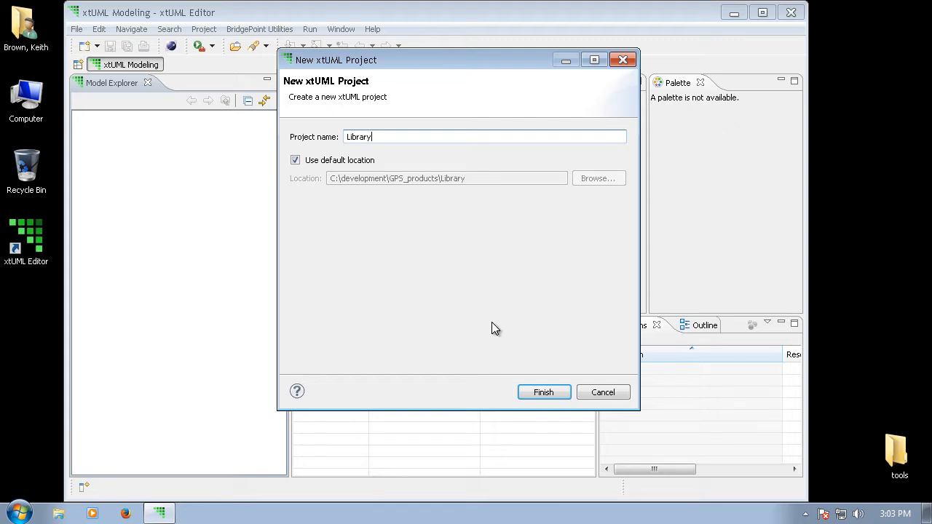
left_click(543, 392)
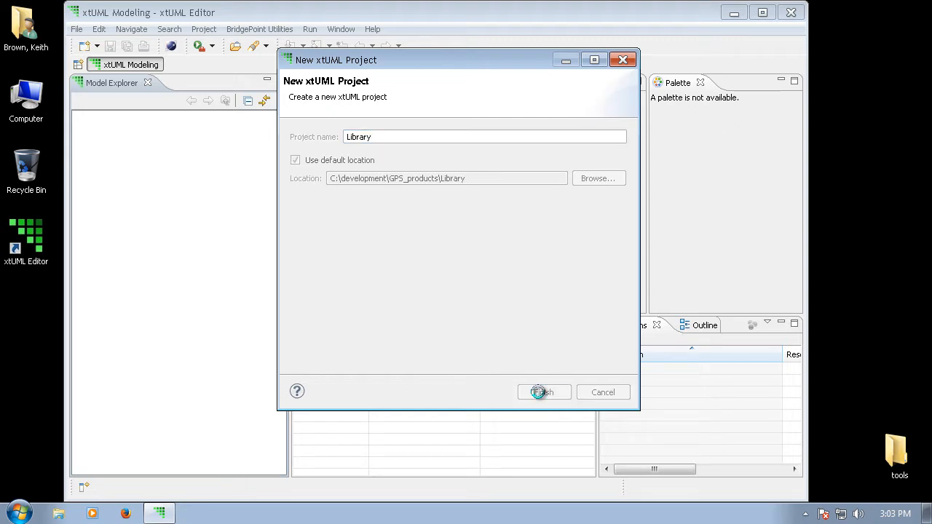
left_click(543, 391)
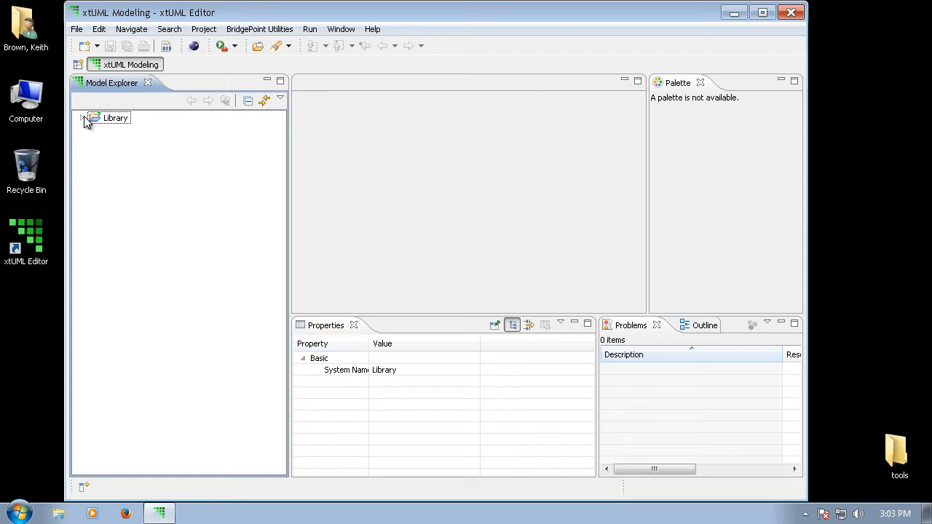
Step: Expand the Library project to show its System Model Package Diagram
left_click(82, 118)
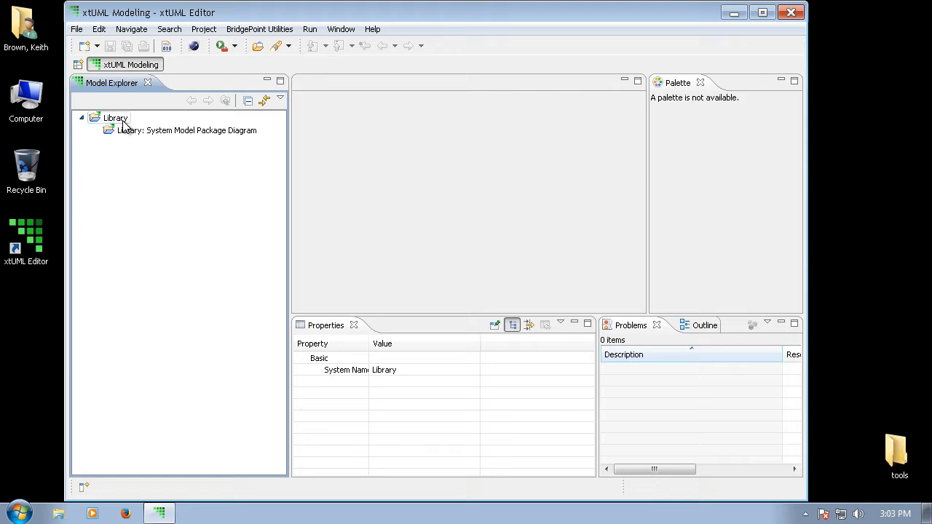
mouse_move(332, 175)
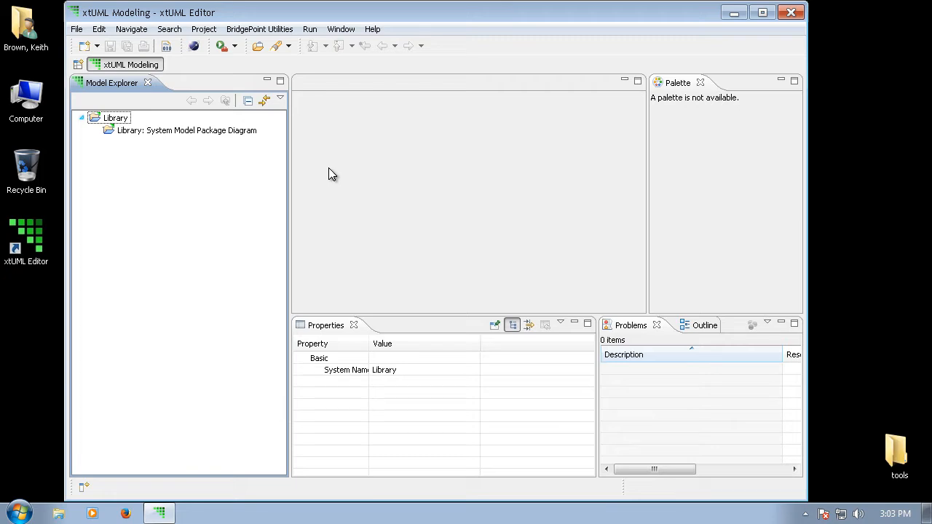
mouse_move(372, 30)
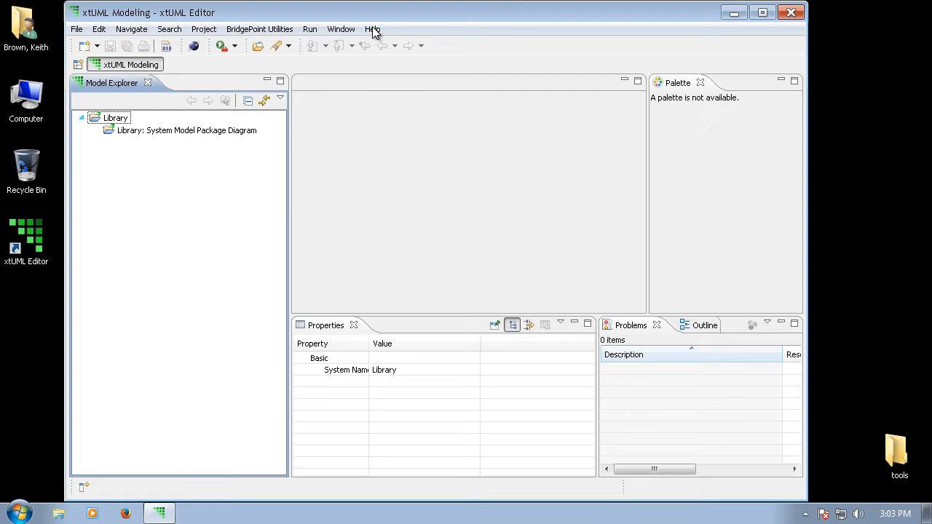
Step: Import the Example Application - GPS Watch project via Help > Welcome Quick Start
left_click(373, 29)
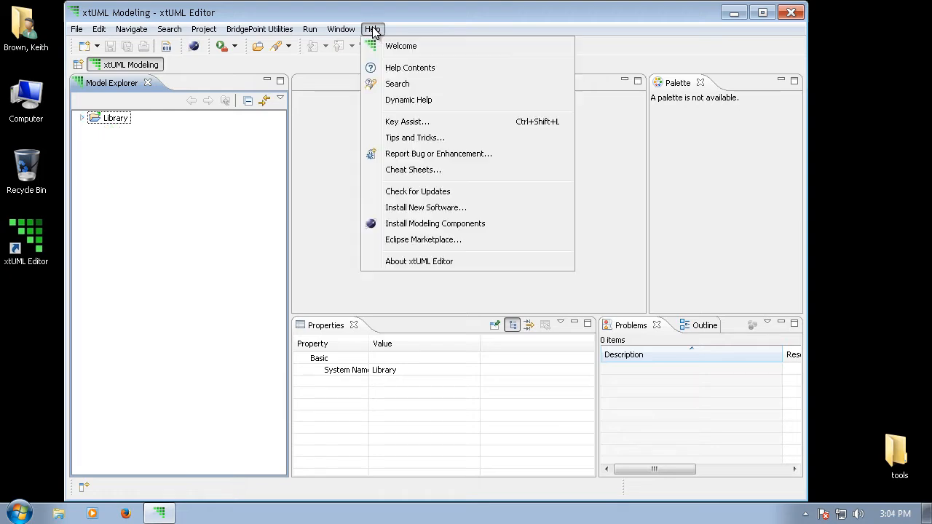
mouse_move(400, 45)
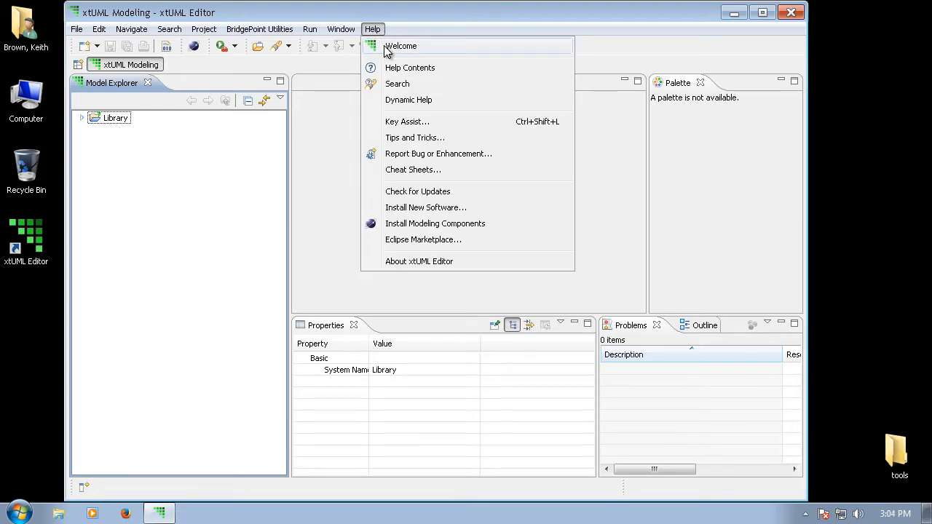
left_click(400, 46)
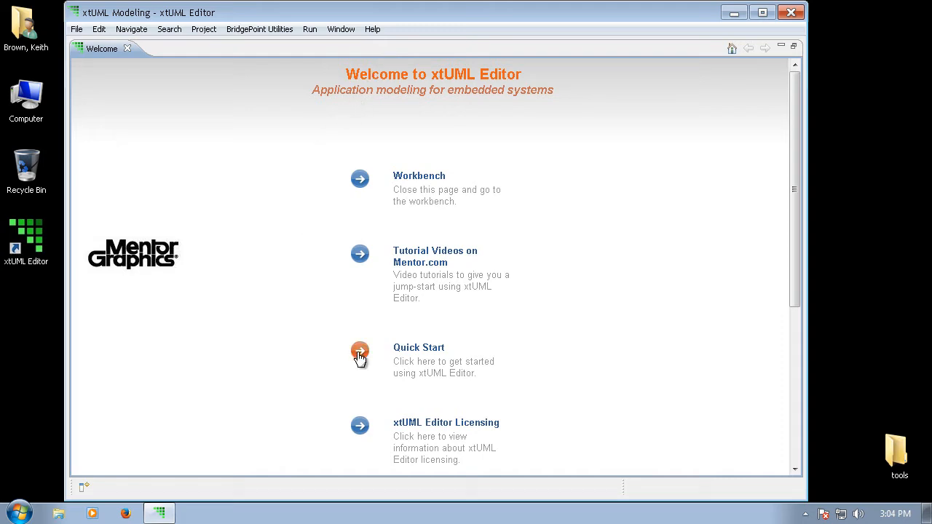
left_click(359, 352)
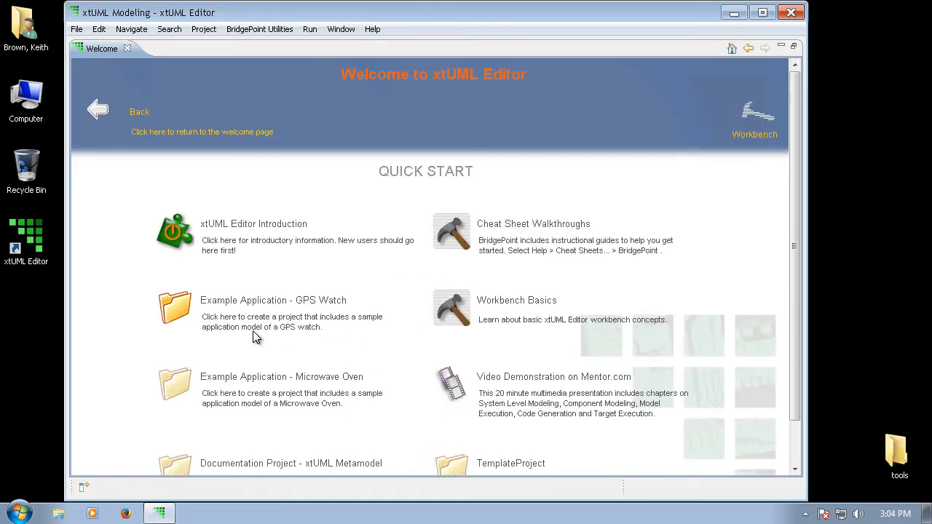
mouse_move(174, 306)
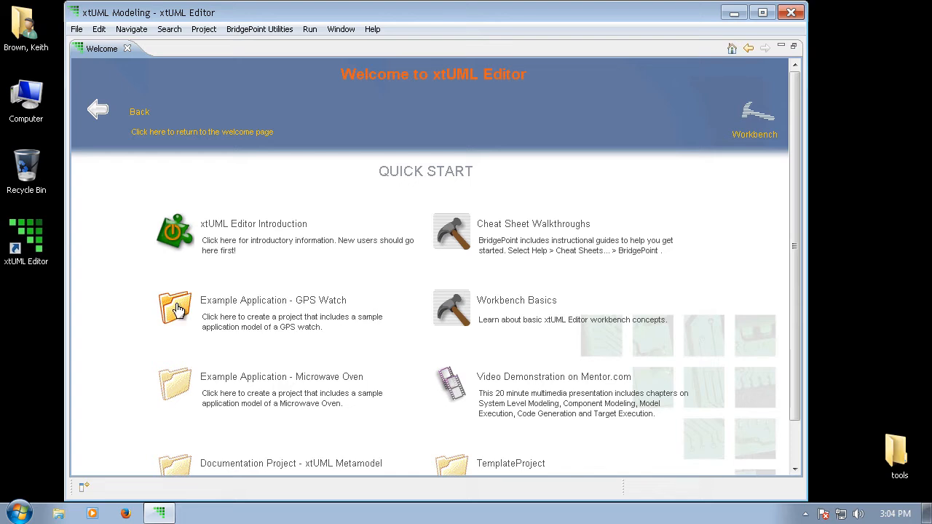
left_click(175, 306)
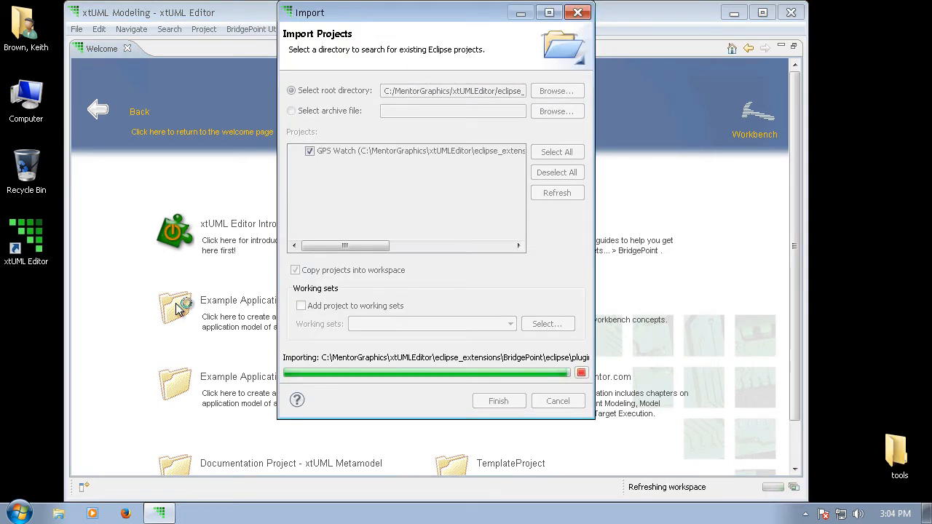
left_click(498, 400)
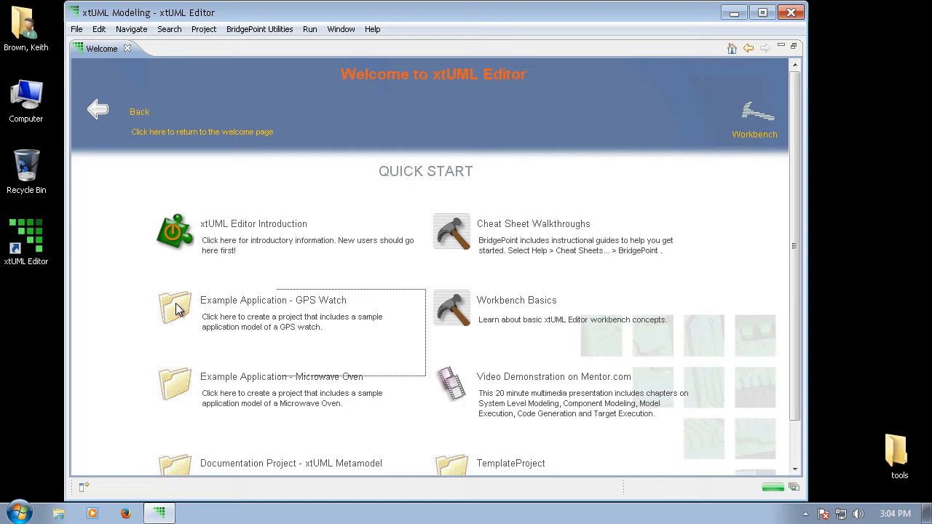
left_click(754, 116)
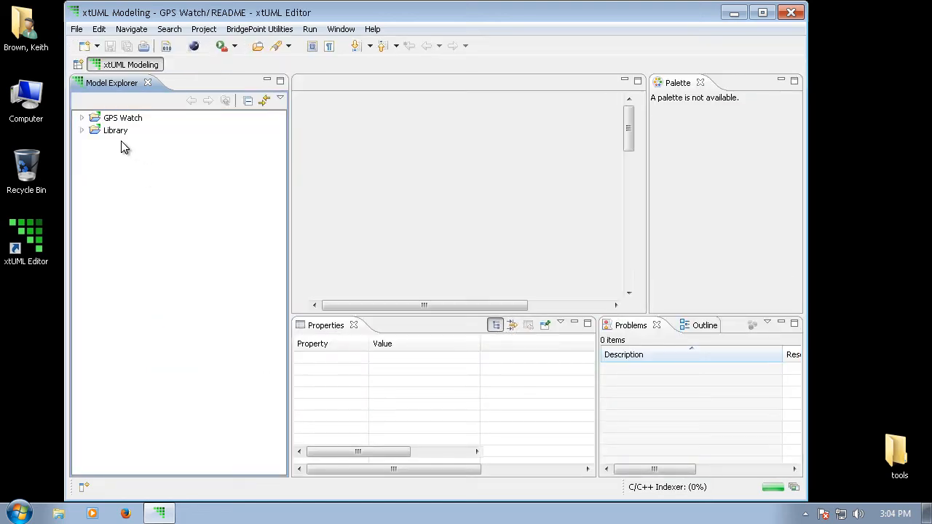
Step: Open the GPS Watch README showing project structure and run instructions
left_click(372, 29)
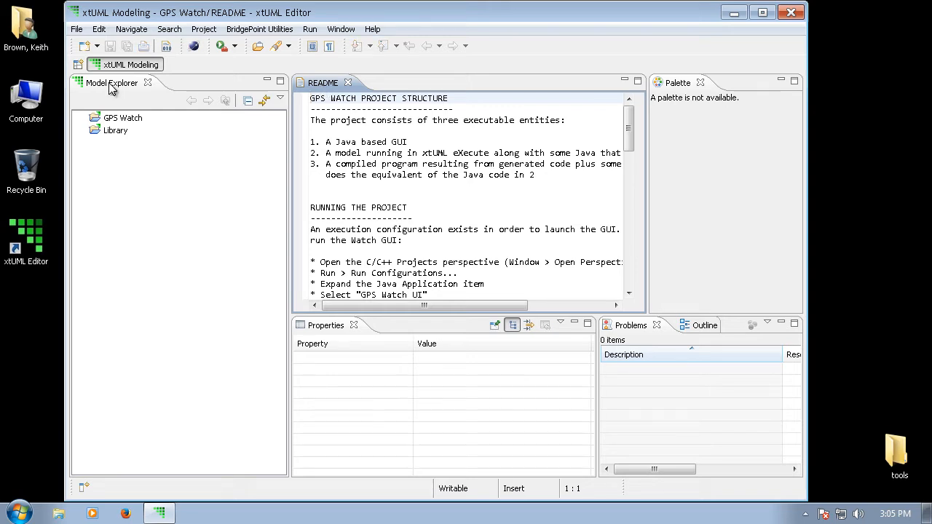
left_click(323, 82)
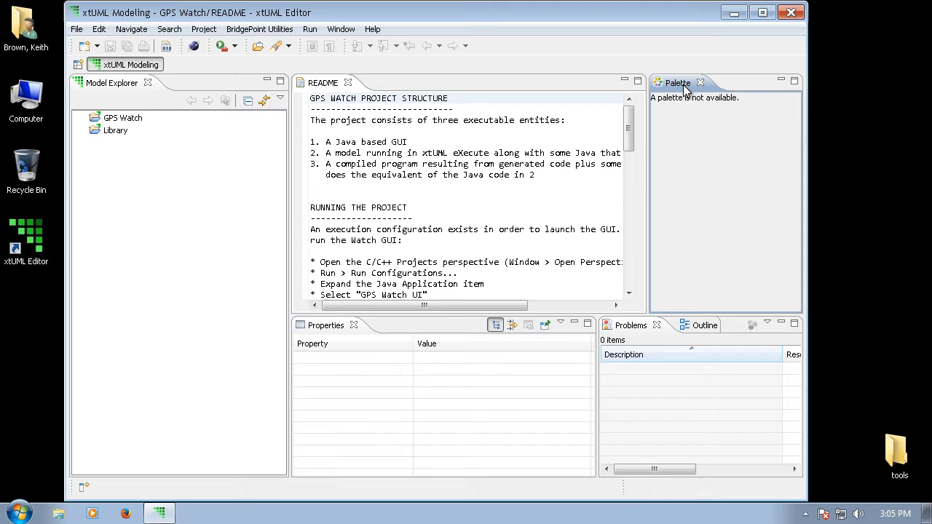
mouse_move(657, 208)
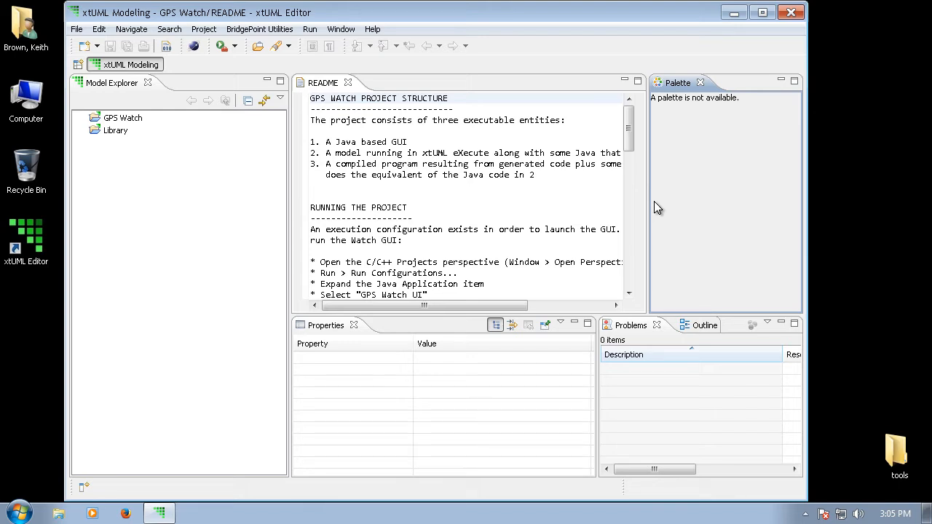
mouse_move(644, 210)
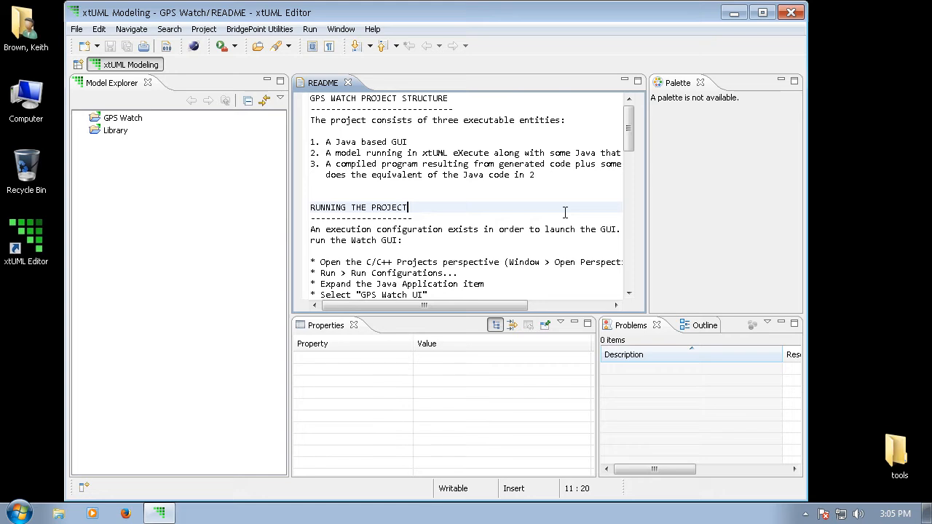
mouse_move(502, 197)
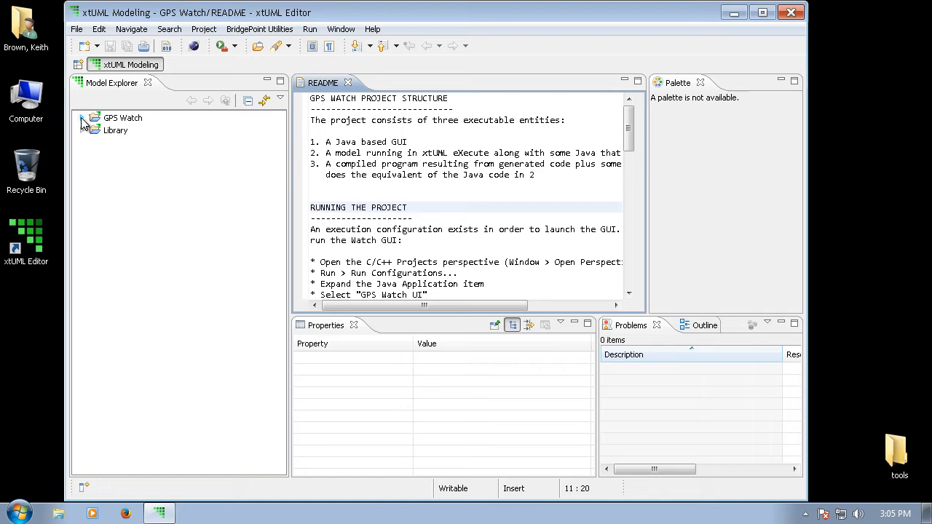
Step: Expand GPS Watch and open its Analysis and Library package diagrams
left_click(83, 117)
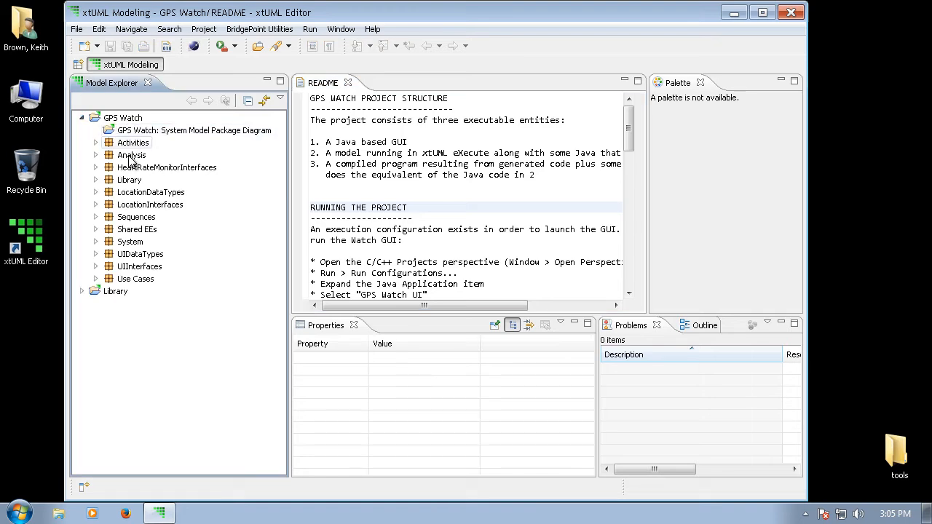
double_click(133, 155)
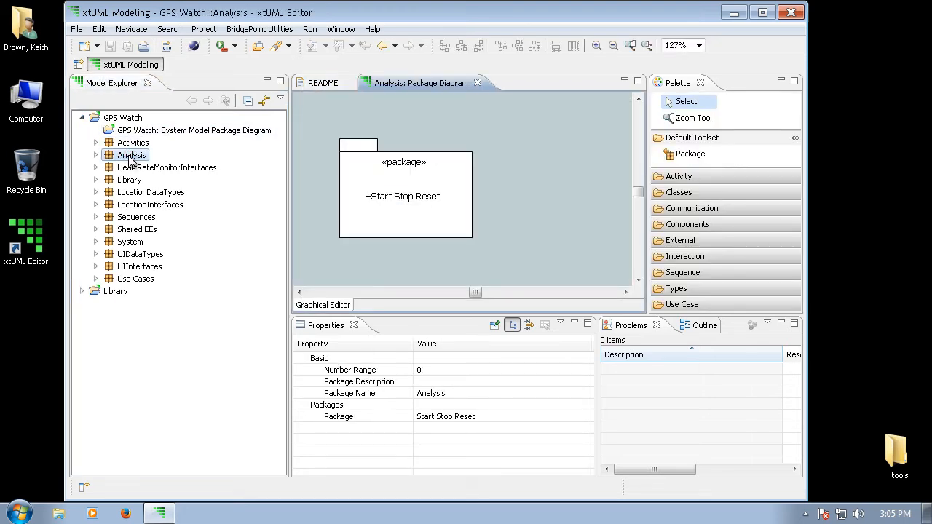
double_click(129, 179)
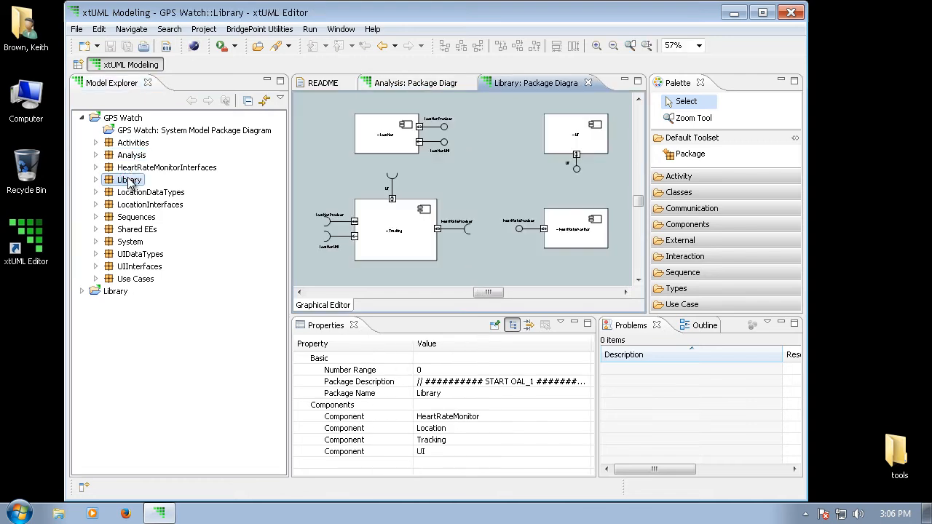
mouse_move(547, 237)
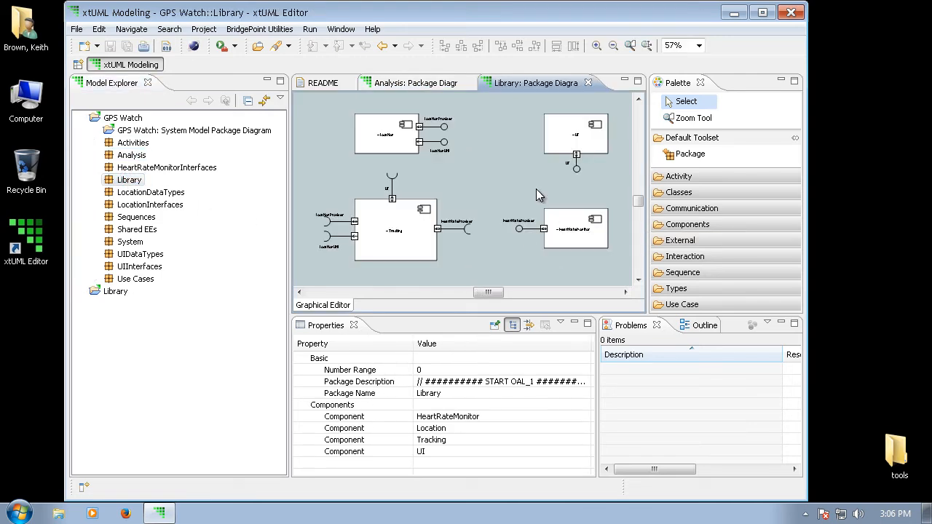
mouse_move(482, 204)
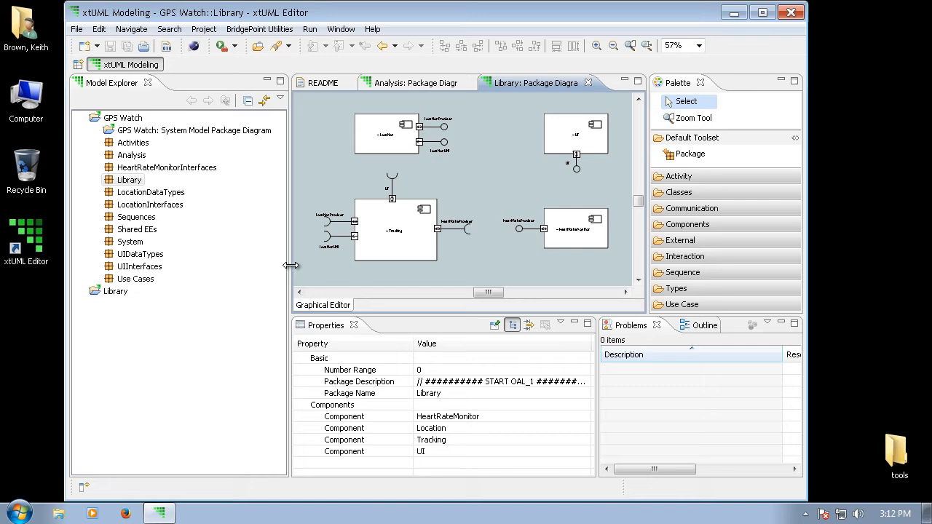
Step: Widen the diagram area and zoom the Library package diagram from 83% to 100%
left_click_drag(290, 264, 211, 264)
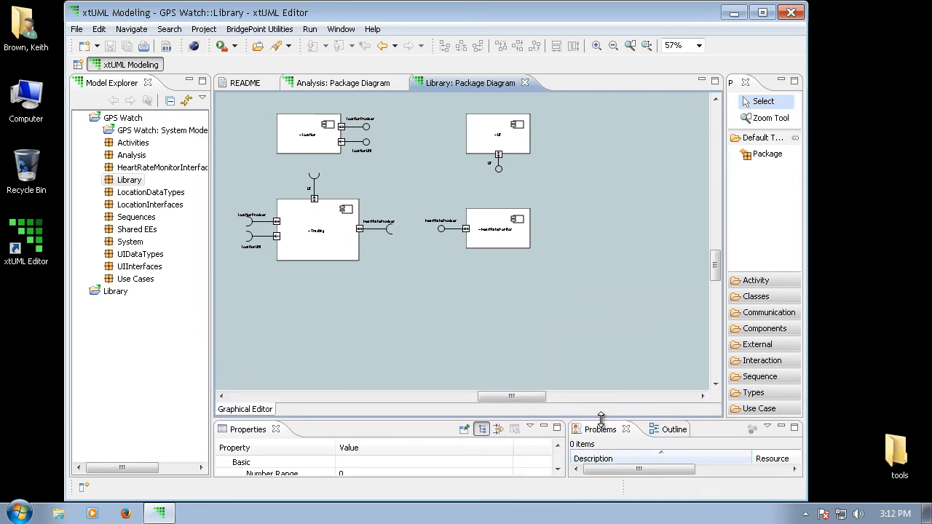
mouse_move(608, 75)
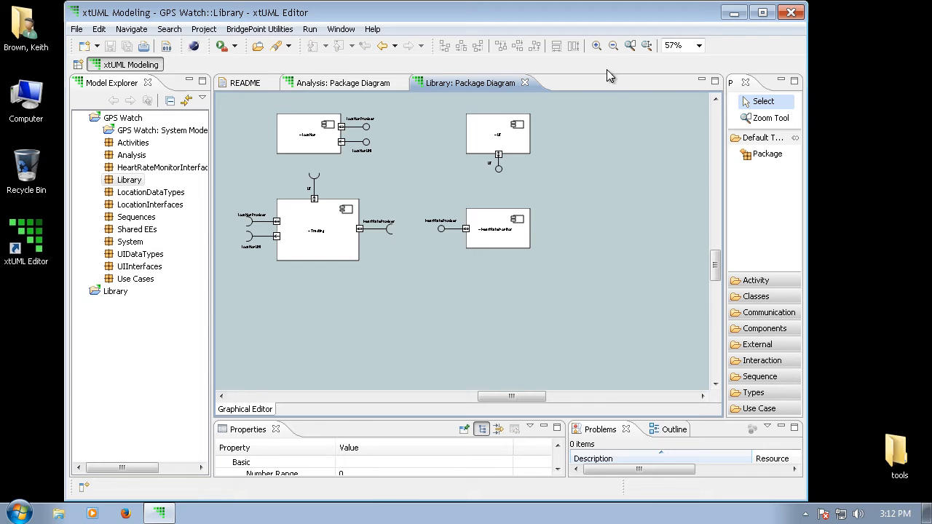
mouse_move(597, 45)
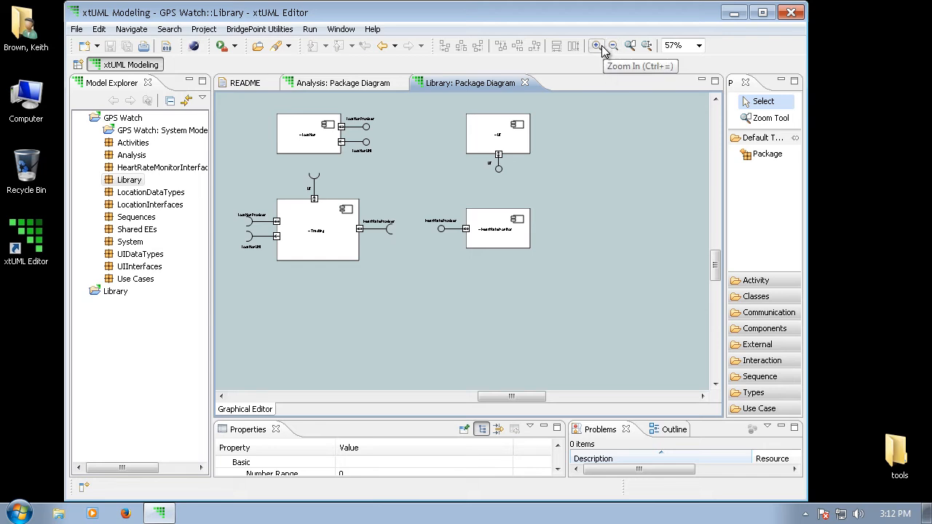
left_click(597, 45)
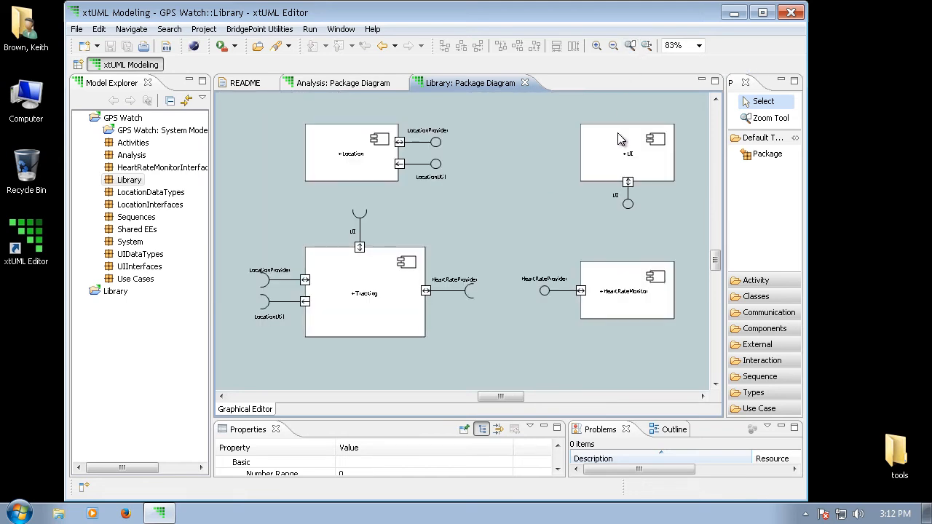
mouse_move(588, 67)
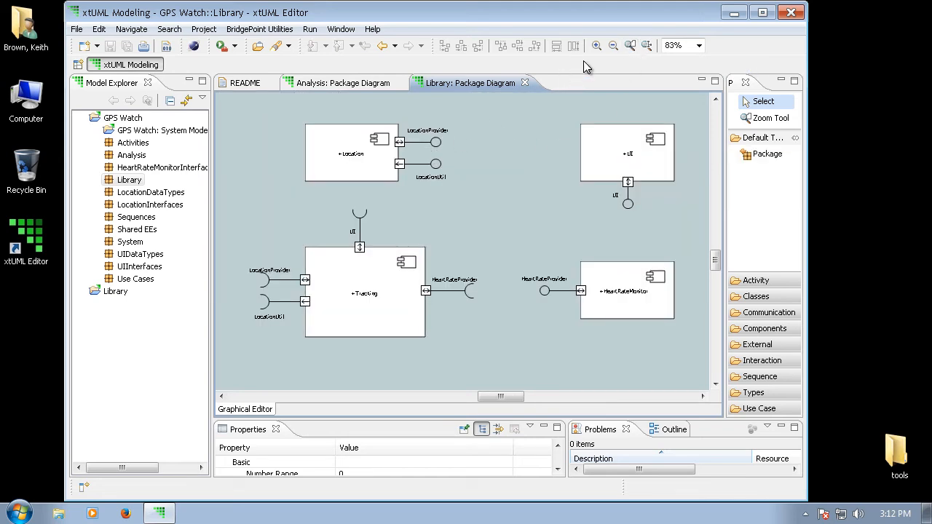
left_click(596, 45)
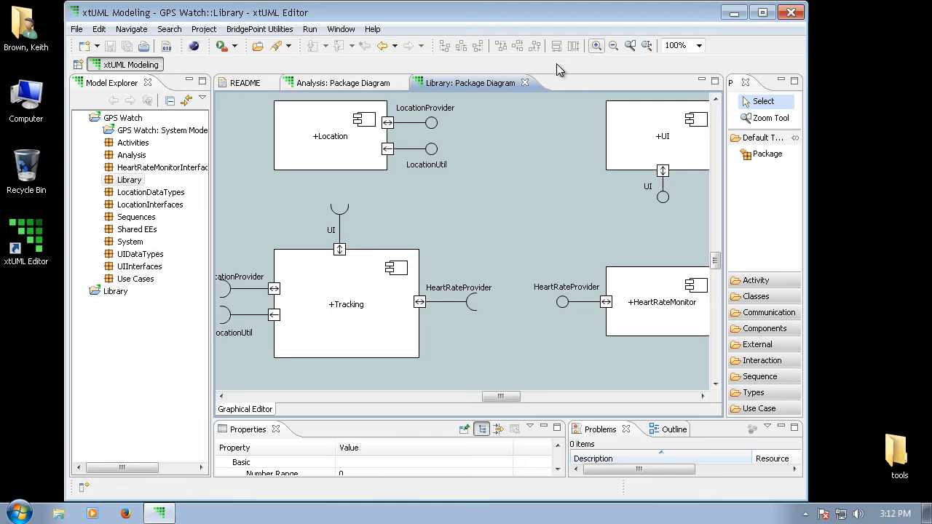
mouse_move(477, 89)
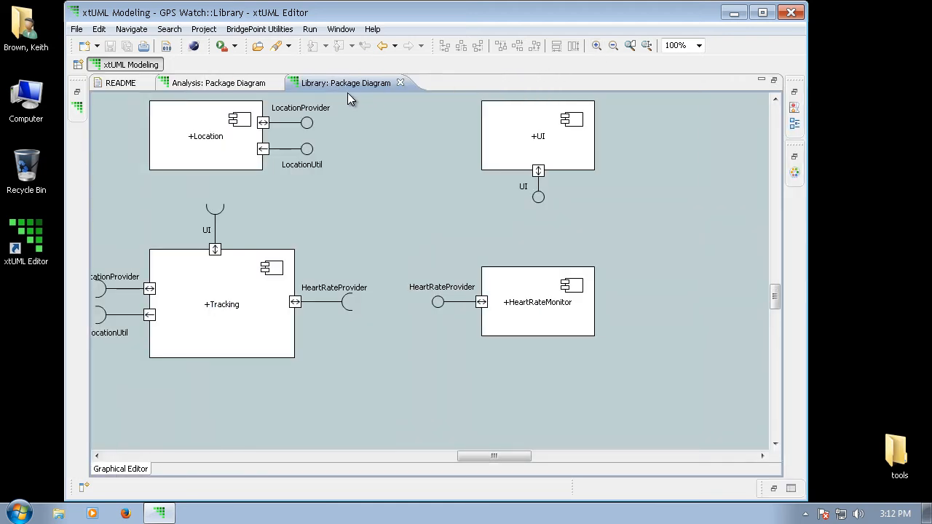
mouse_move(337, 137)
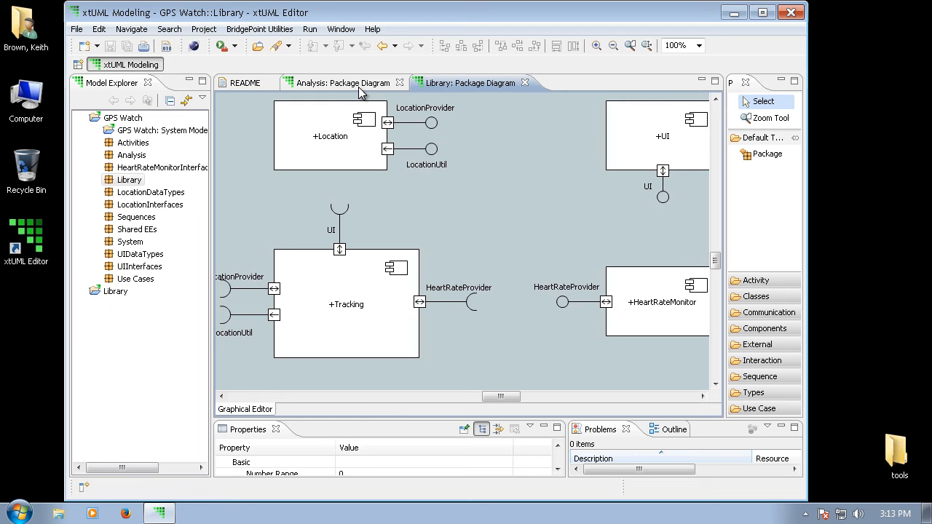
mouse_move(351, 61)
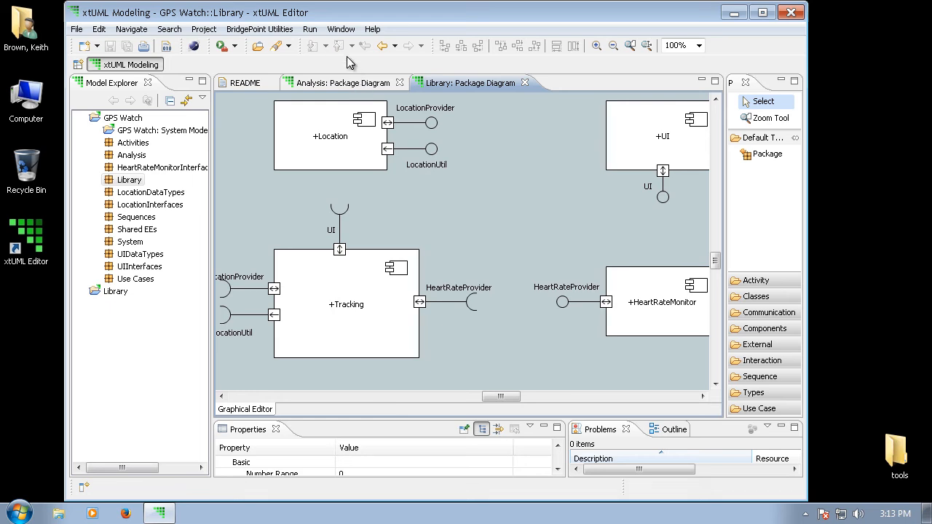
Step: Select Git Repository Exploring in the Window > Open Perspective > Other dialog
left_click(340, 29)
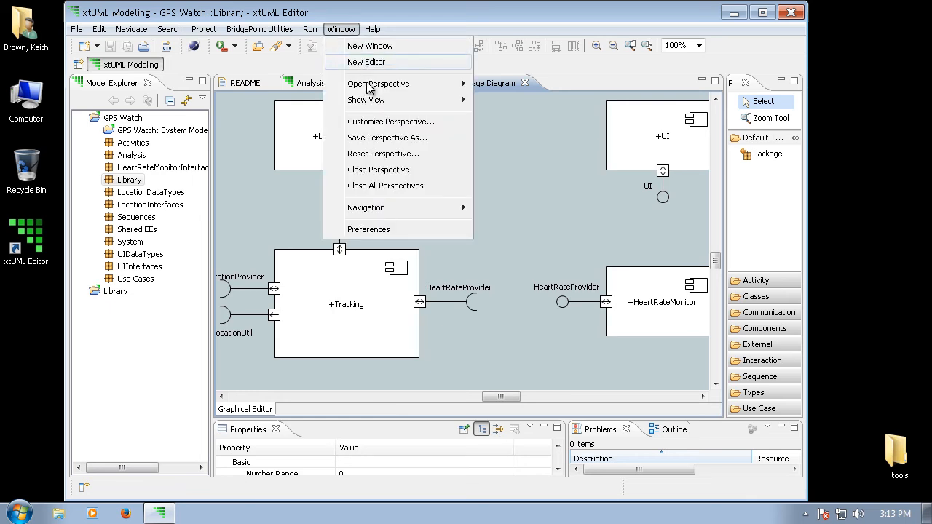
left_click(378, 83)
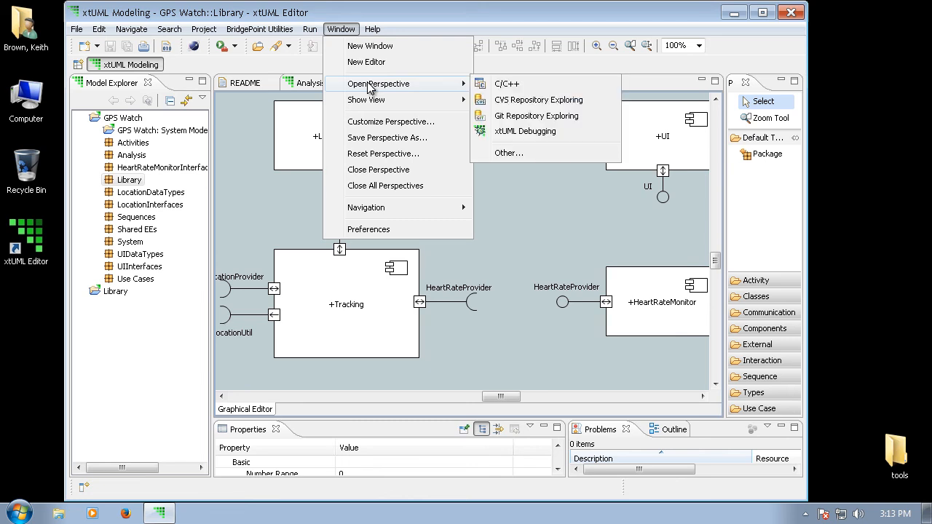
mouse_move(506, 84)
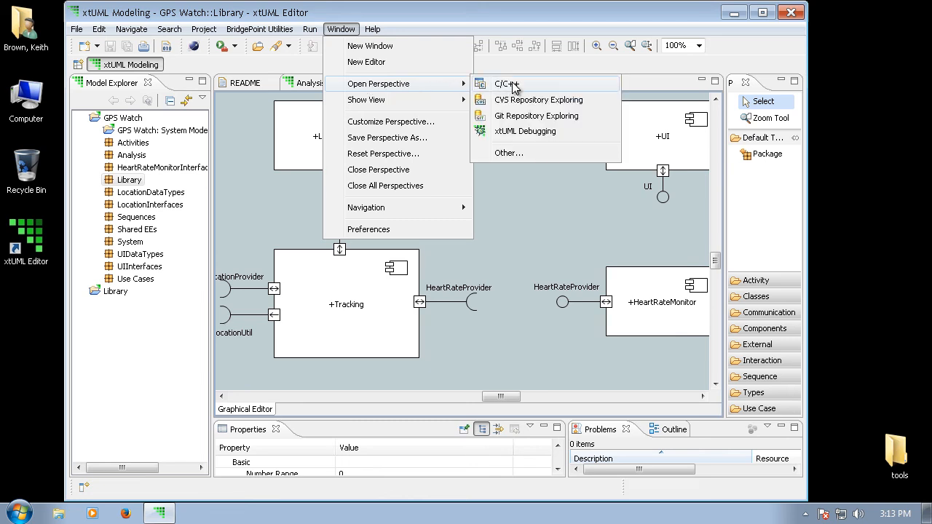
mouse_move(535, 120)
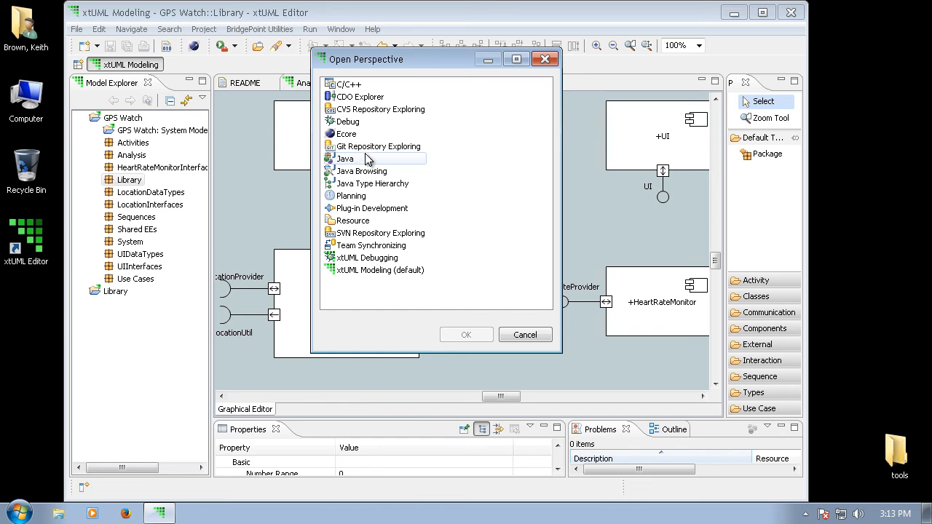
mouse_move(374, 147)
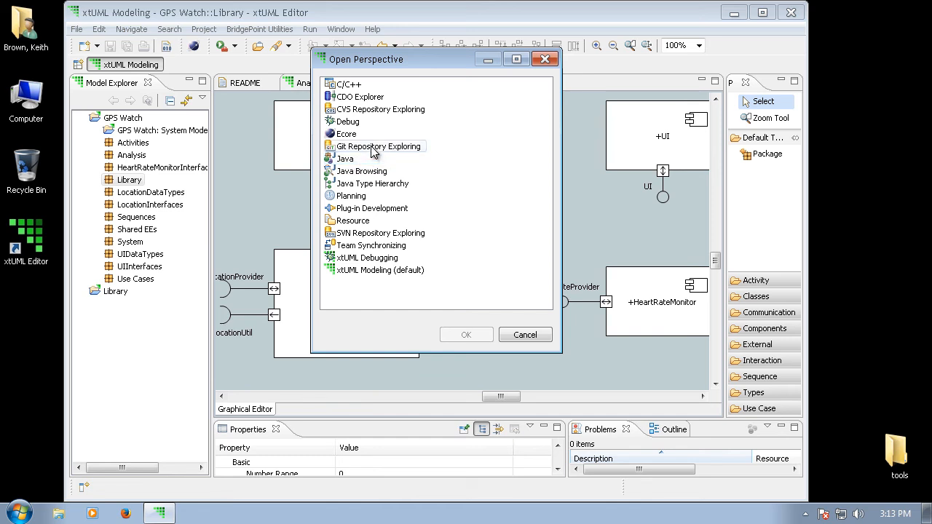
left_click(377, 145)
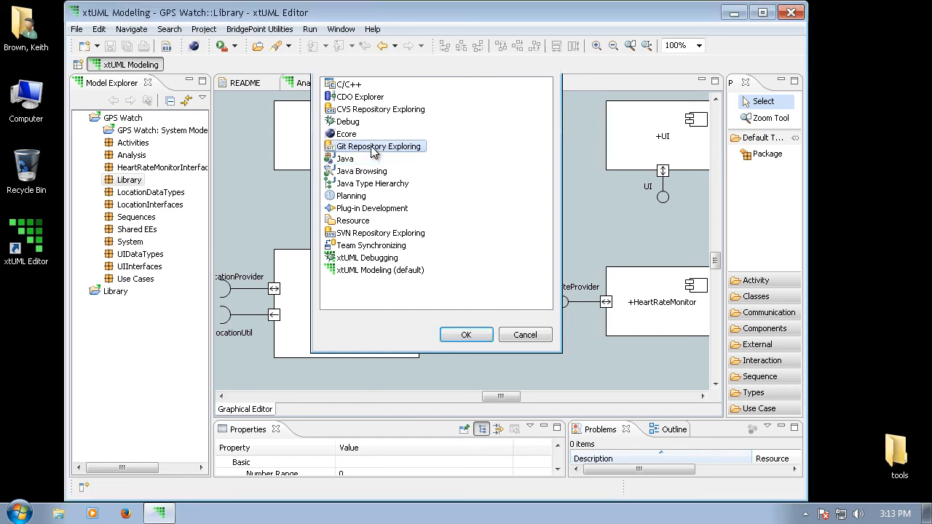
Step: Confirm the dialog to open the Git Repository Exploring perspective
left_click(466, 334)
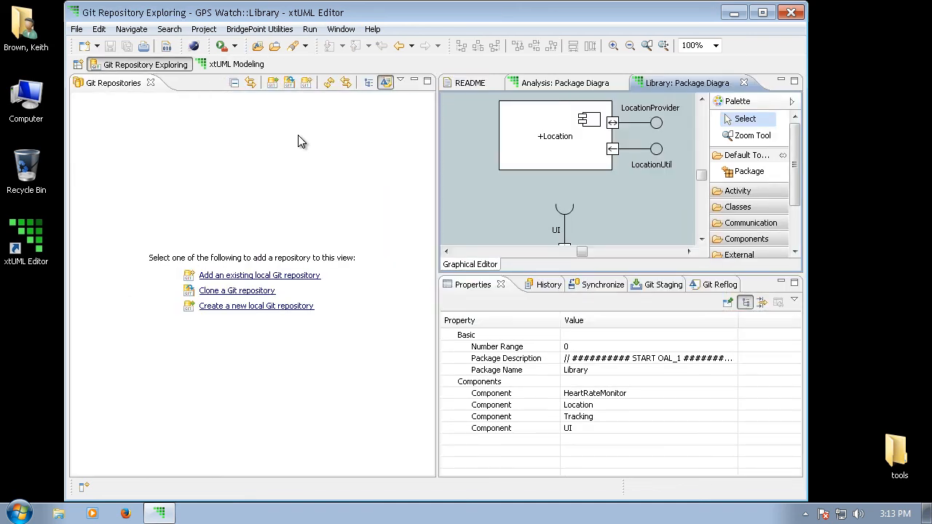
mouse_move(249, 172)
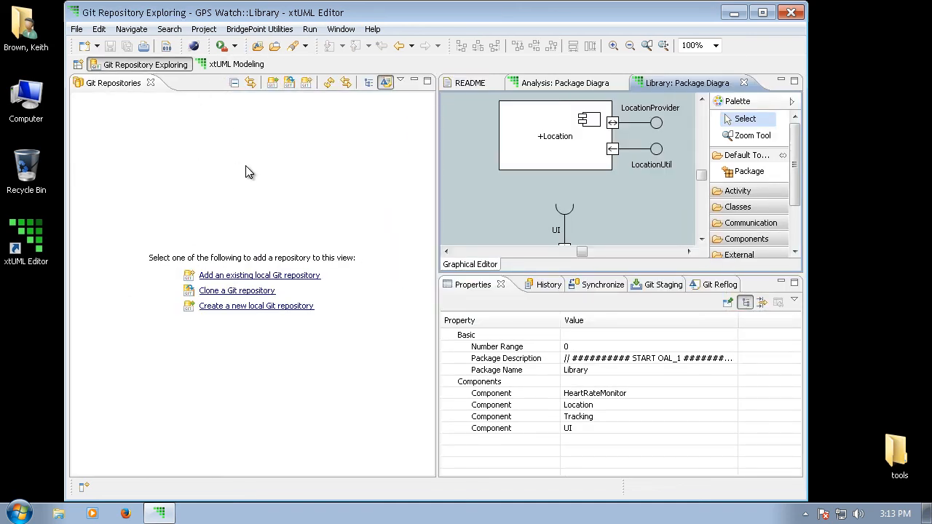
mouse_move(254, 207)
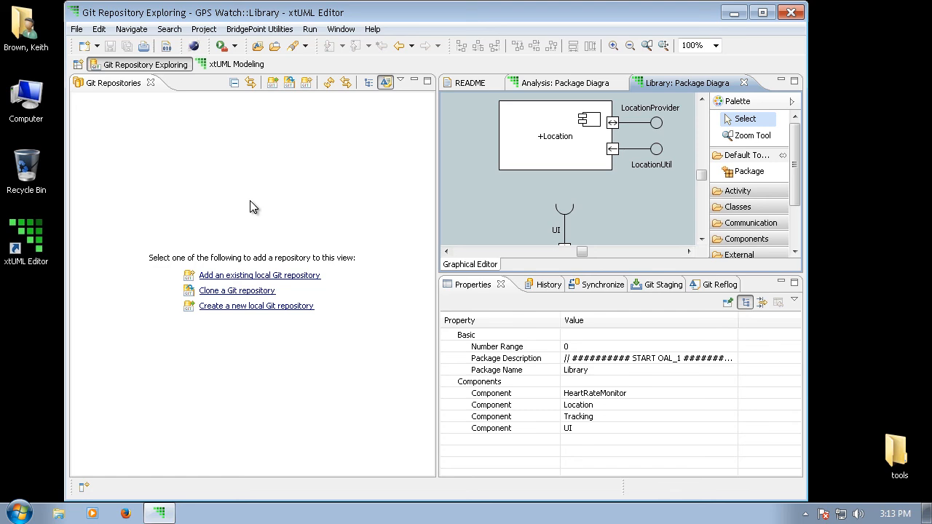
mouse_move(345, 38)
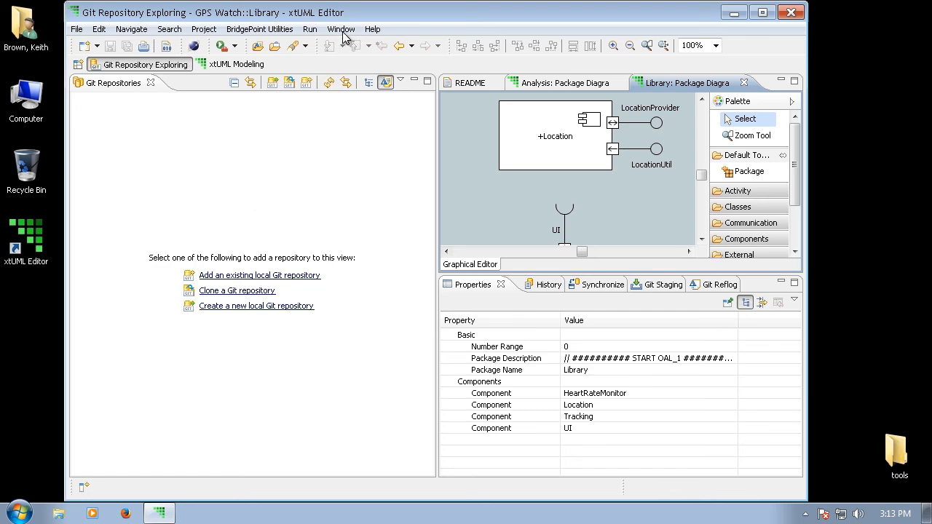
mouse_move(341, 29)
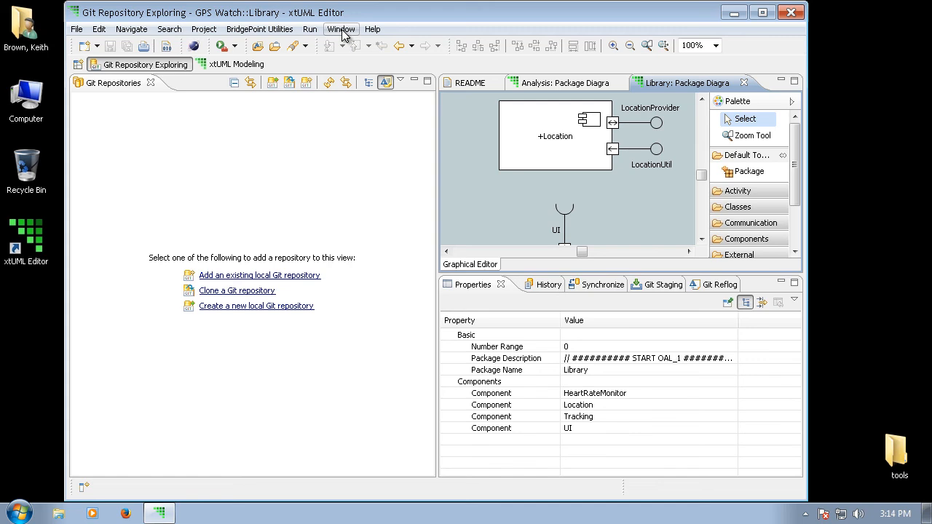
Step: Open the Java perspective from the Open Perspective dialog
left_click(341, 29)
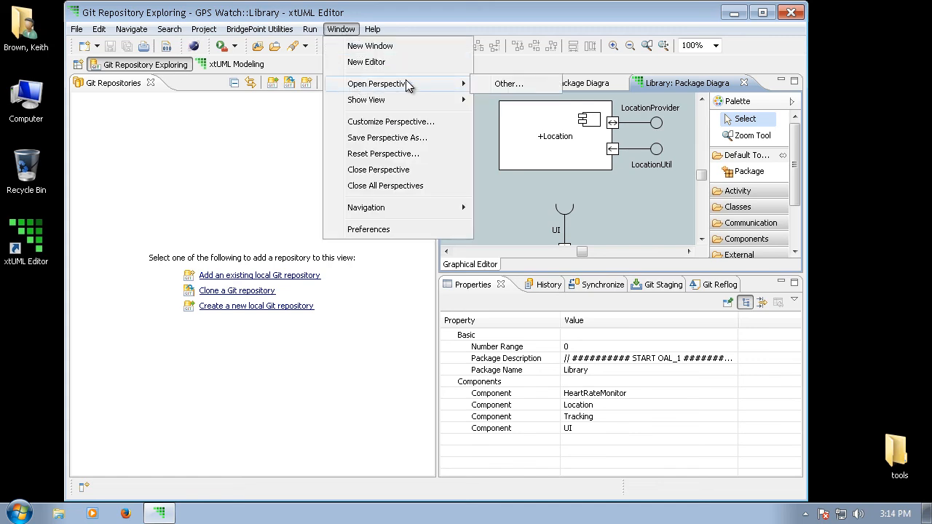
left_click(508, 83)
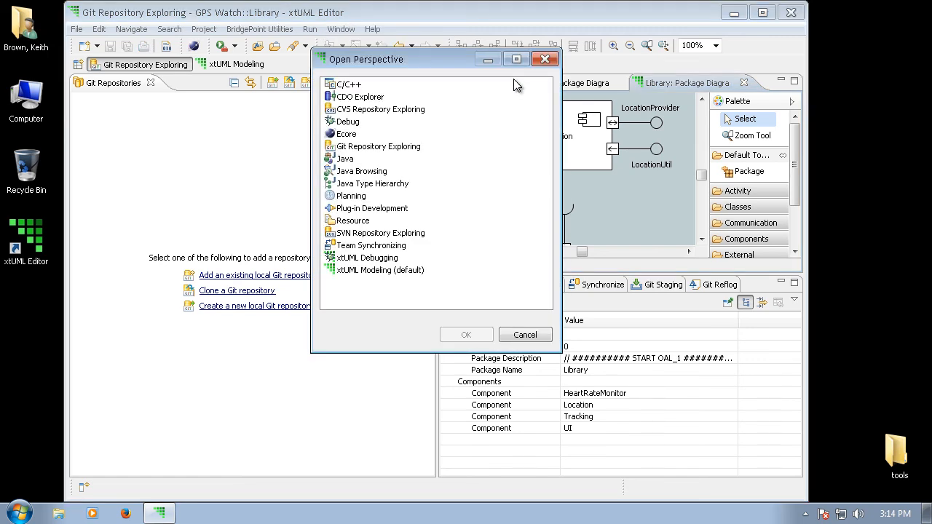
left_click(344, 159)
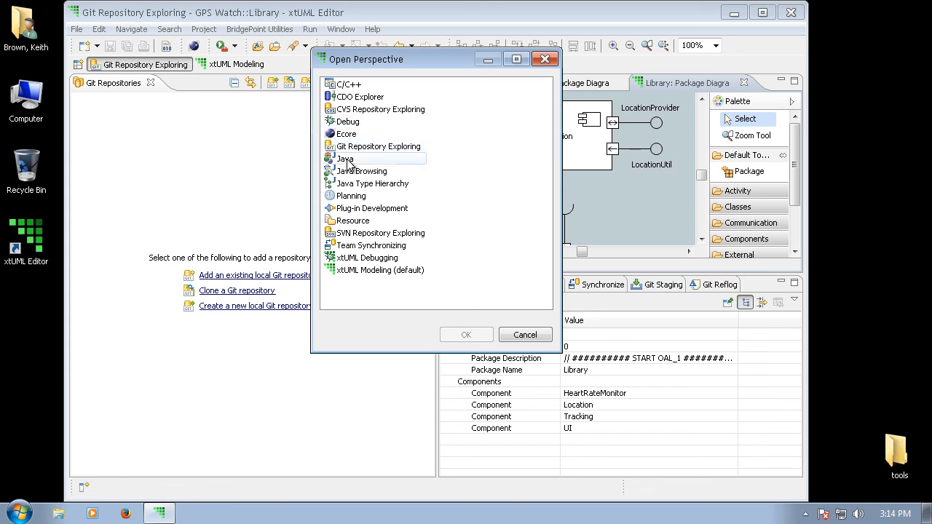
left_click(466, 335)
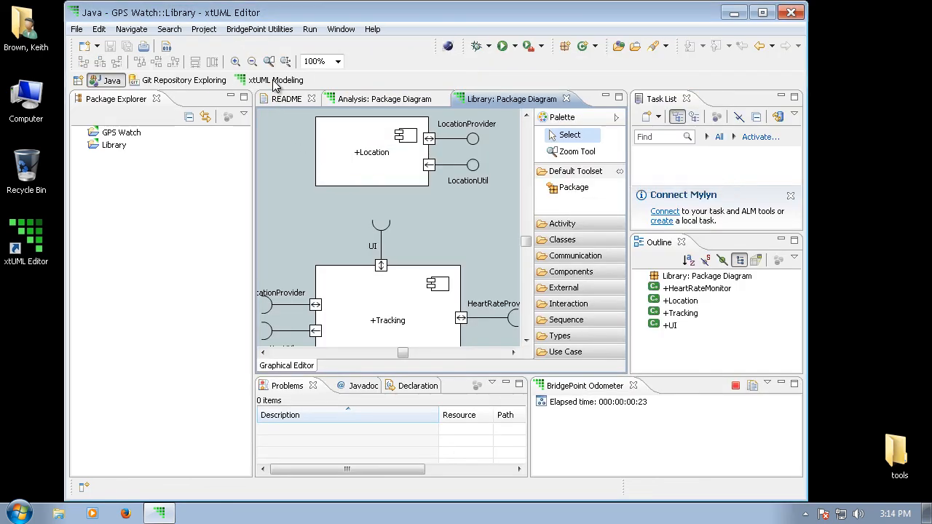
mouse_move(275, 80)
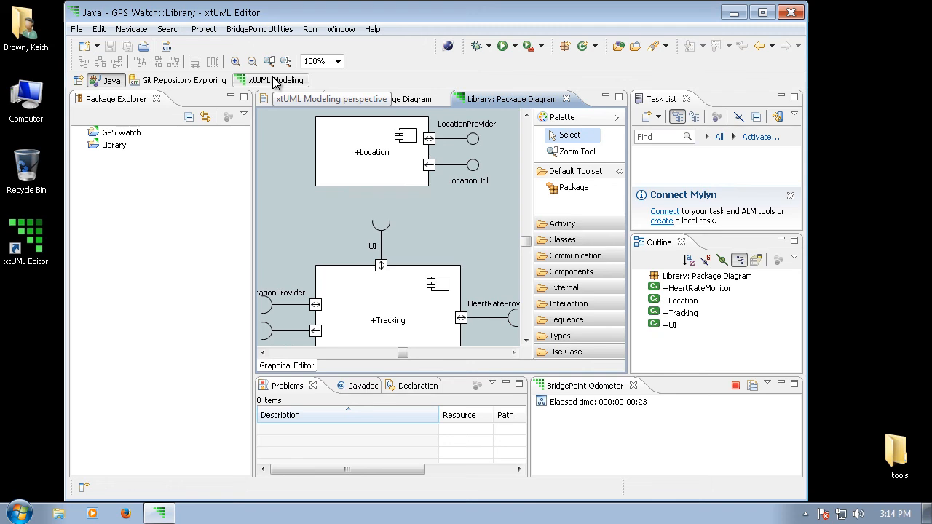